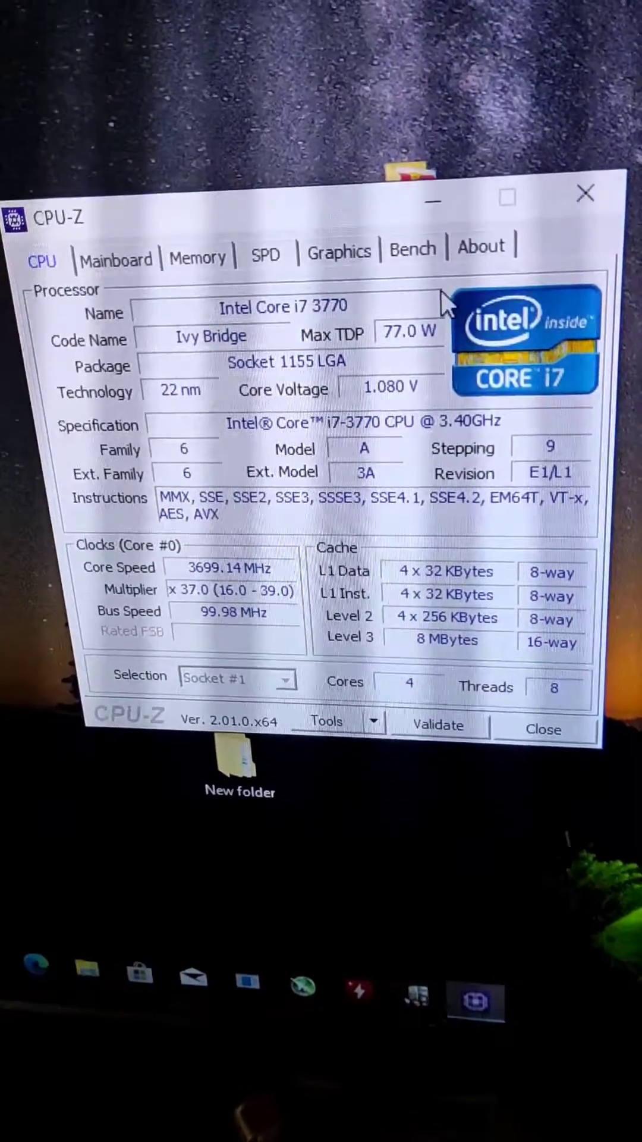
pyautogui.click(413, 249)
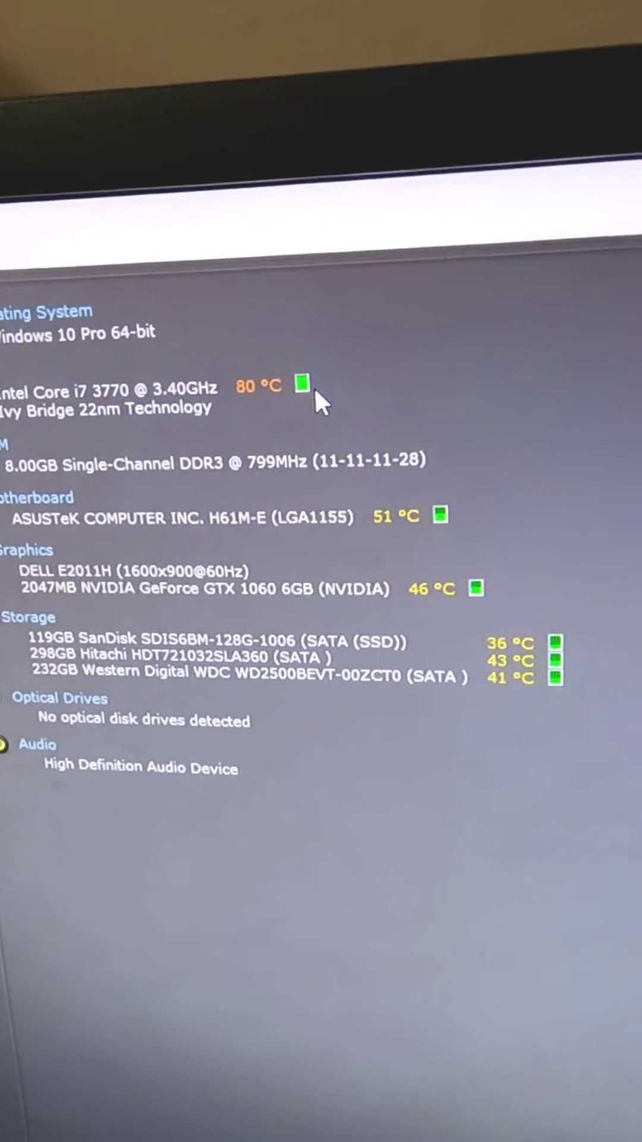
pyautogui.click(299, 384)
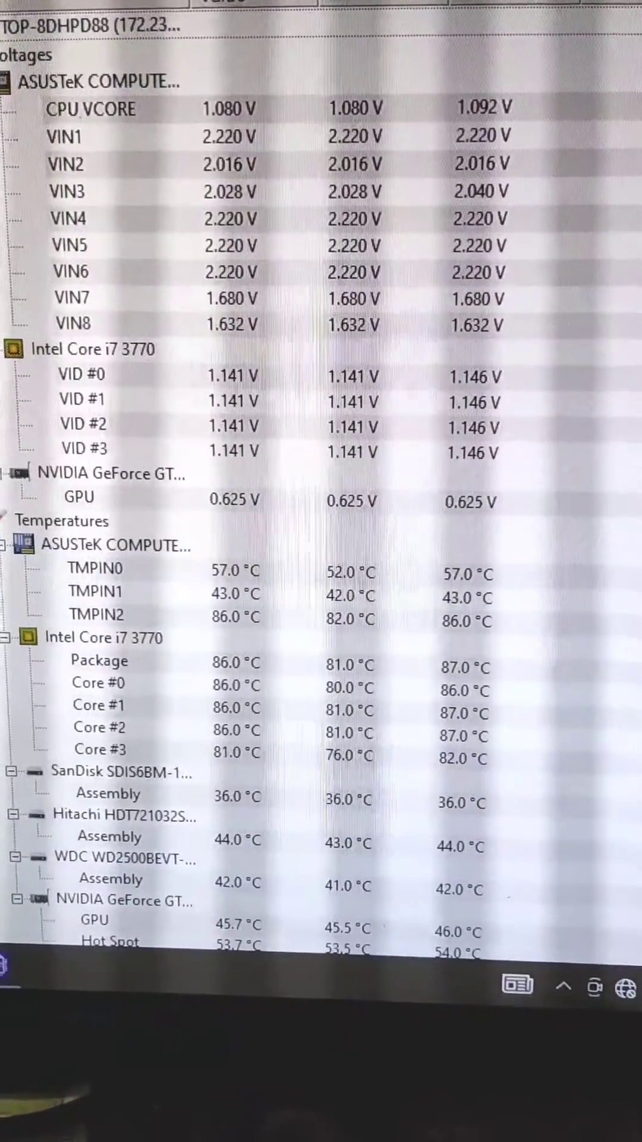
pyautogui.scroll(-3)
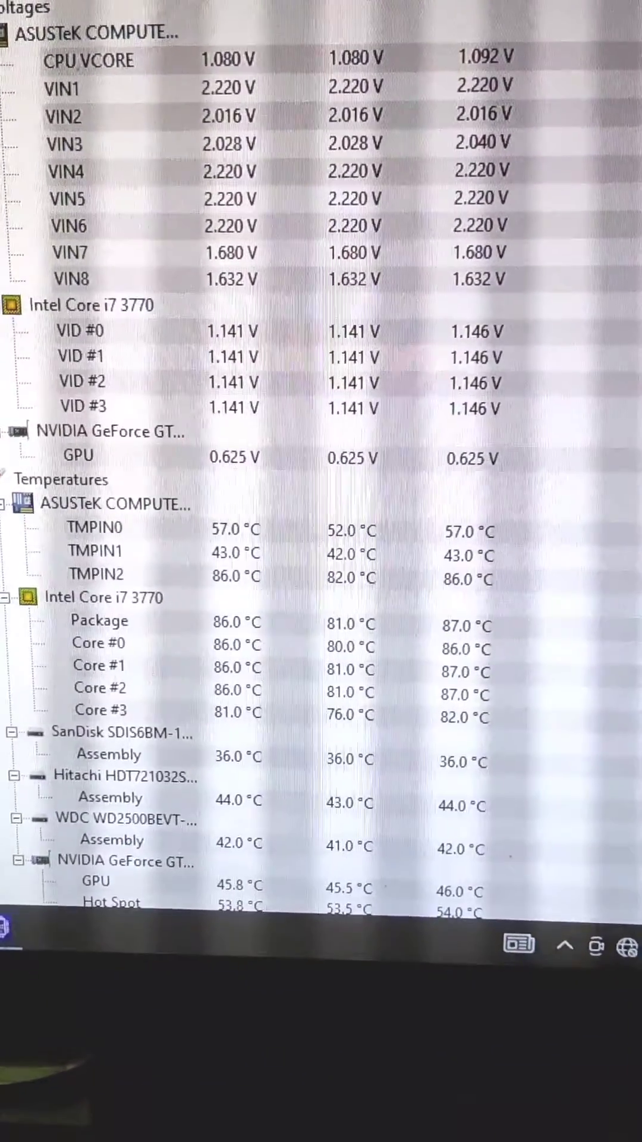